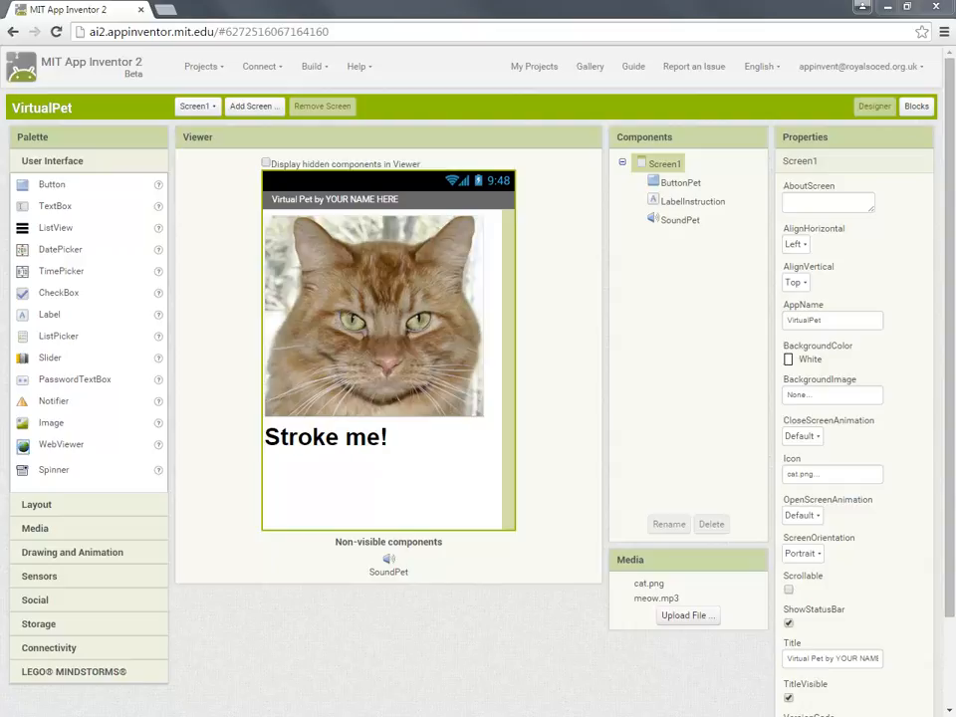
mouse_move(470, 570)
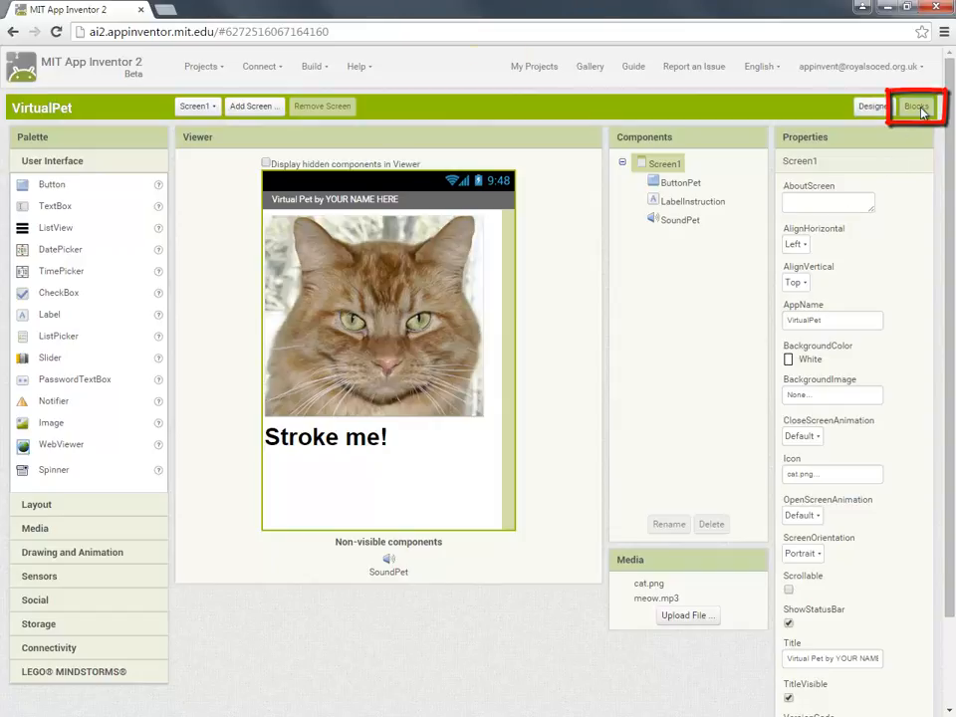
Switch the VirtualPet project from the Designer to the empty Blocks editor
click(917, 107)
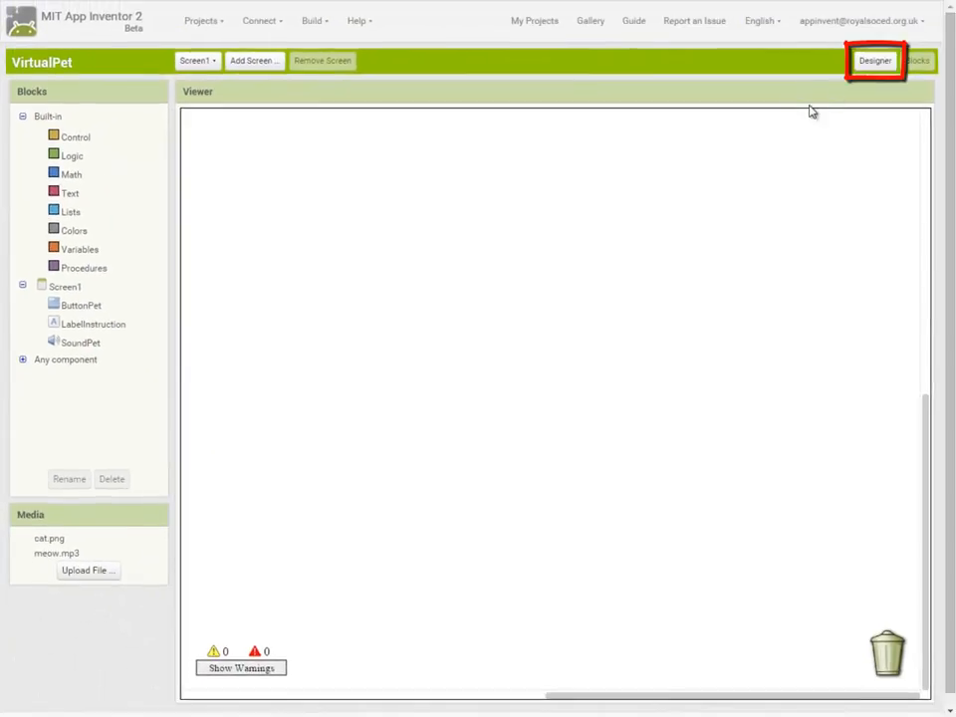
click(875, 60)
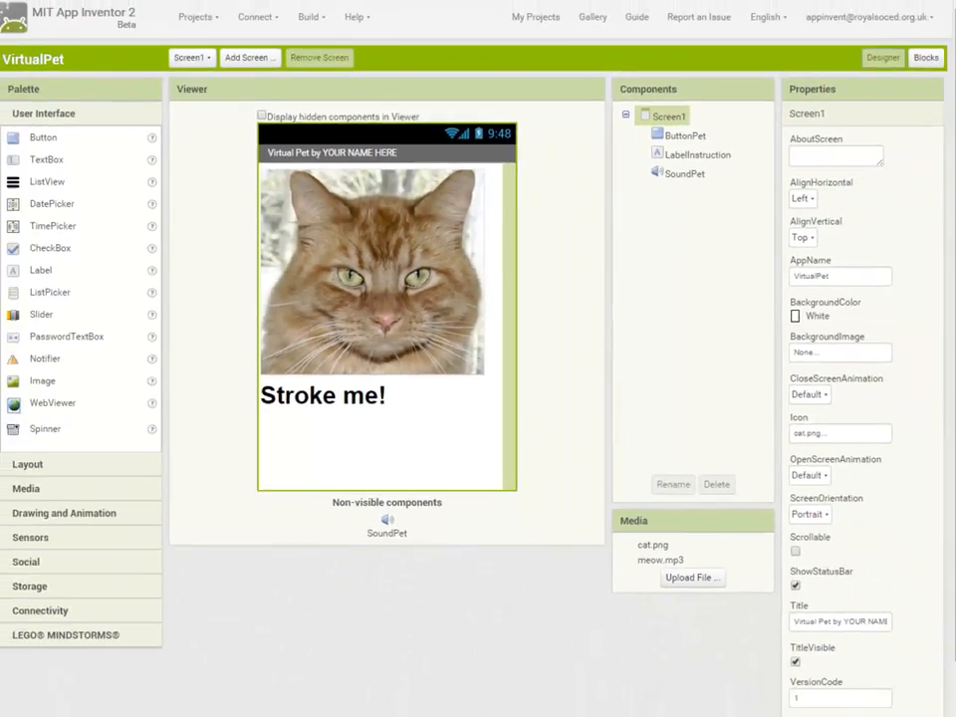
click(917, 59)
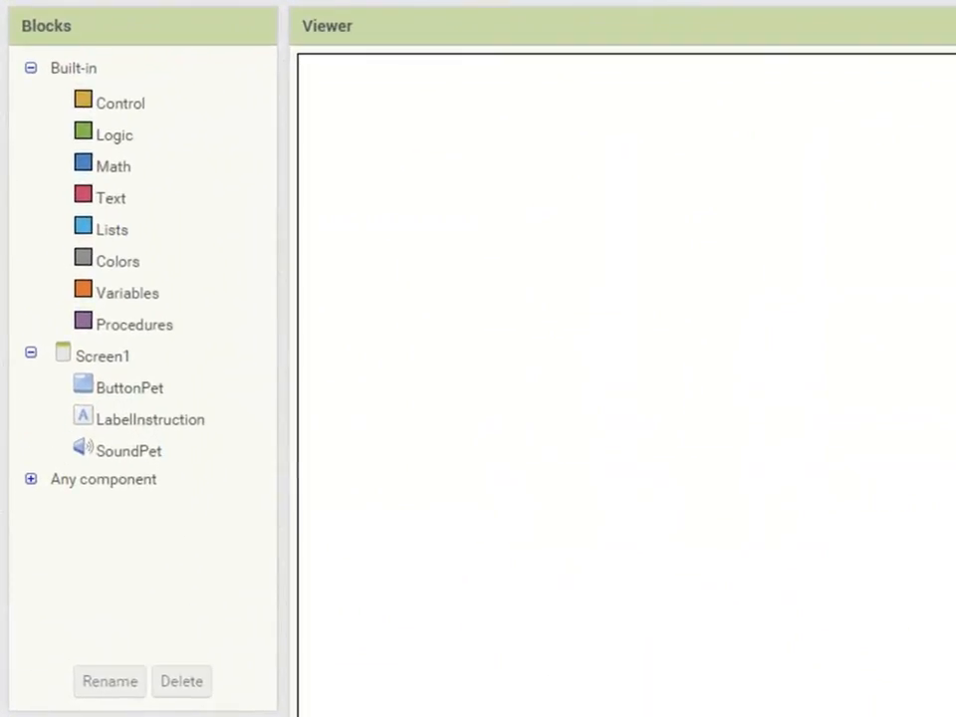
Build a 'when ButtonPet.Click' handler that calls SoundPet.Play
click(130, 386)
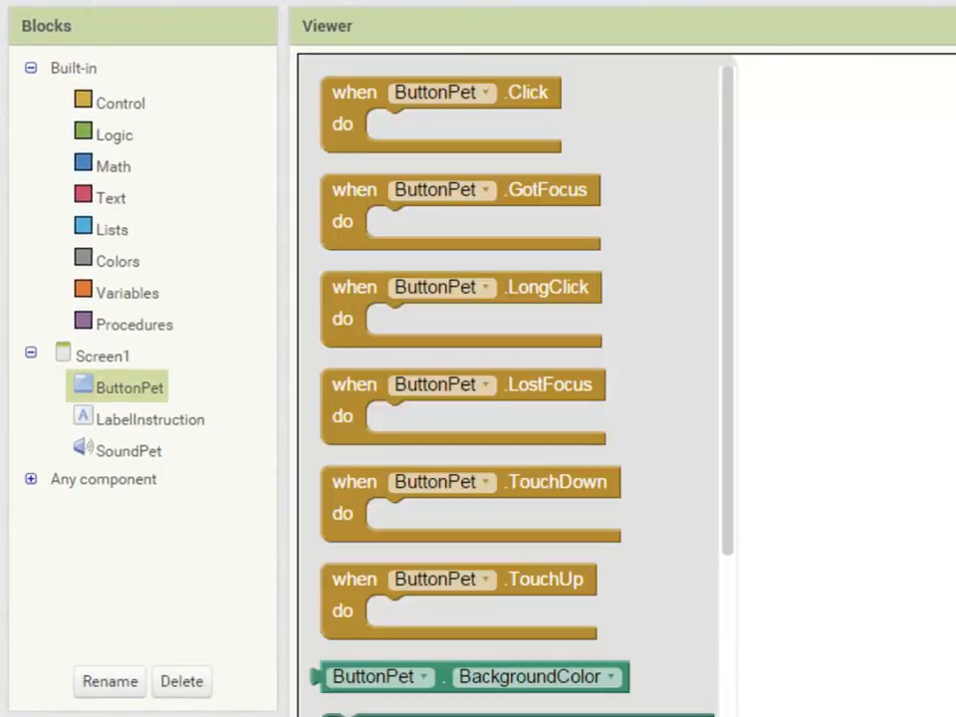
click(127, 387)
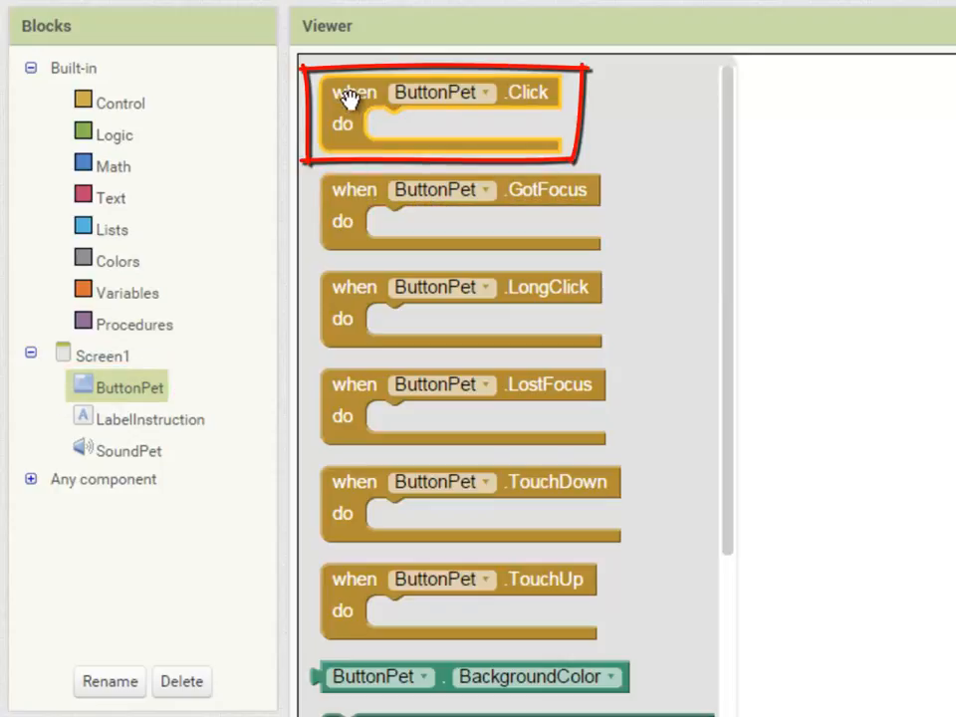
mouse_move(354, 92)
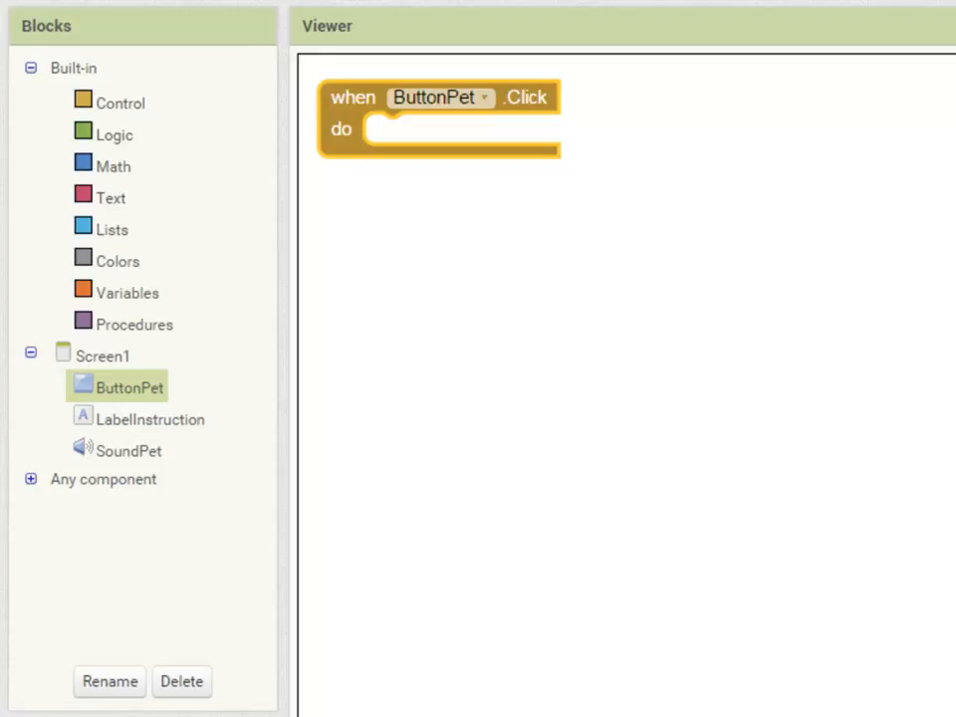
click(127, 451)
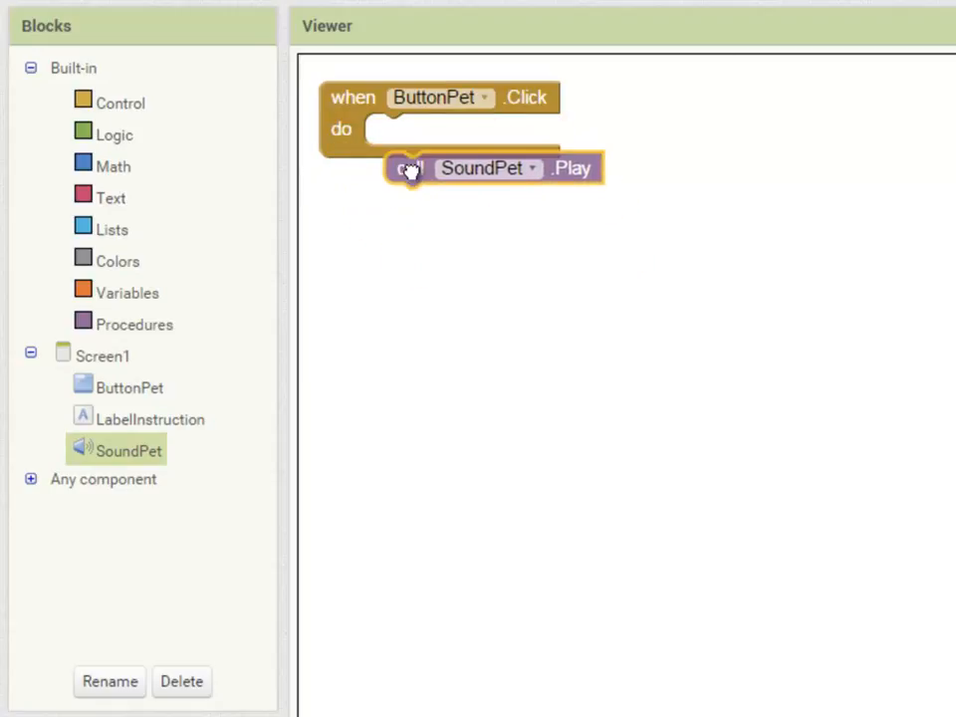
drag(408, 167, 391, 130)
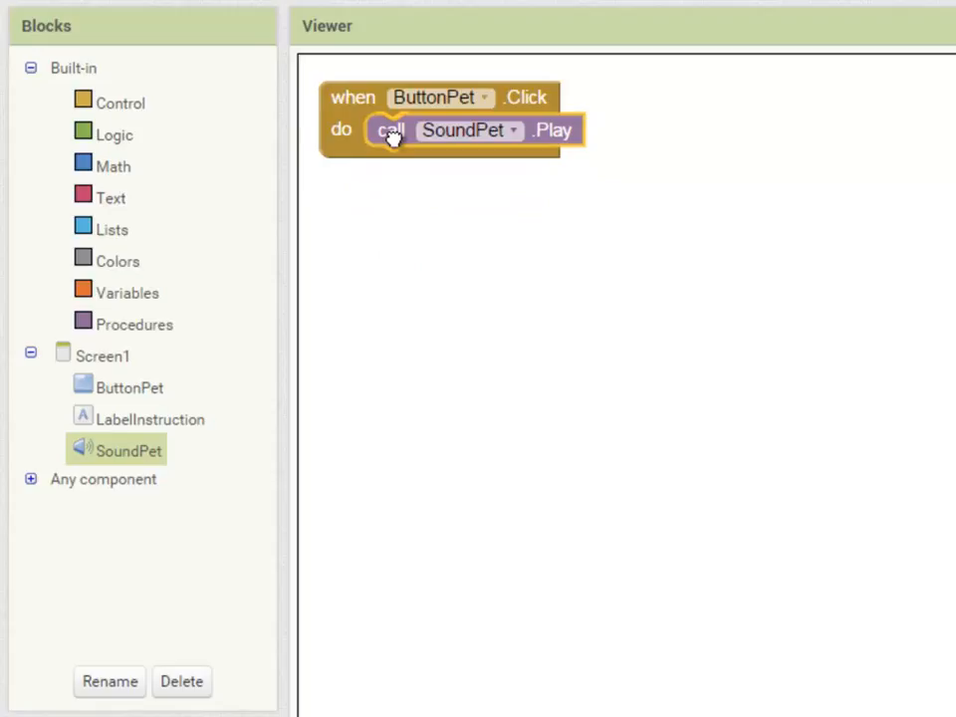
click(391, 129)
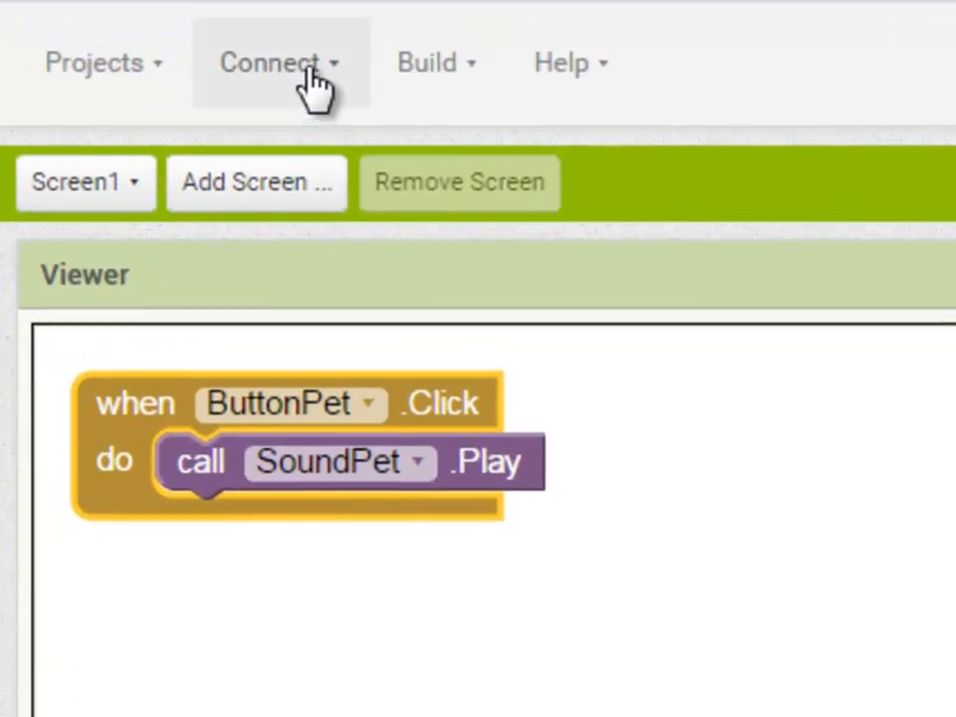
Show the Connect options (AI Companion, Emulator, USB)
click(281, 61)
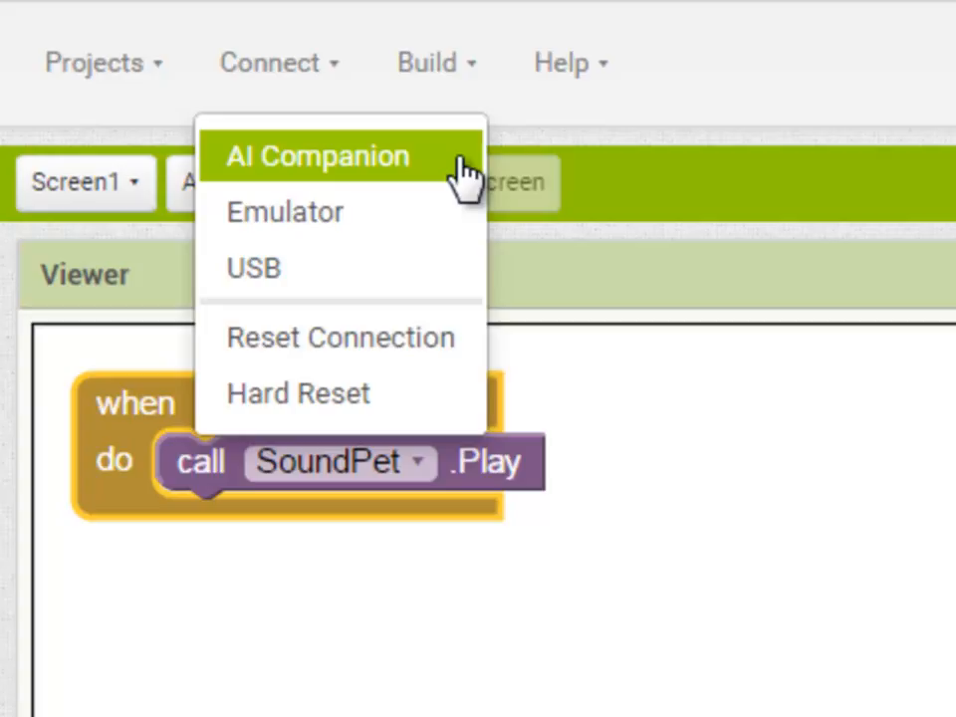
mouse_move(463, 239)
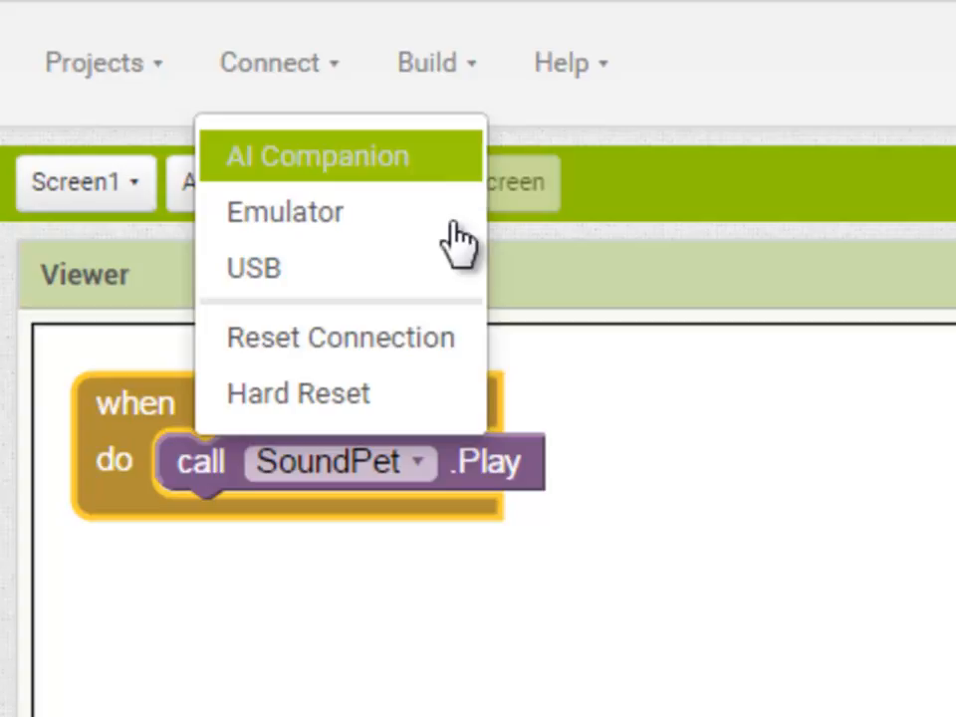
mouse_move(448, 269)
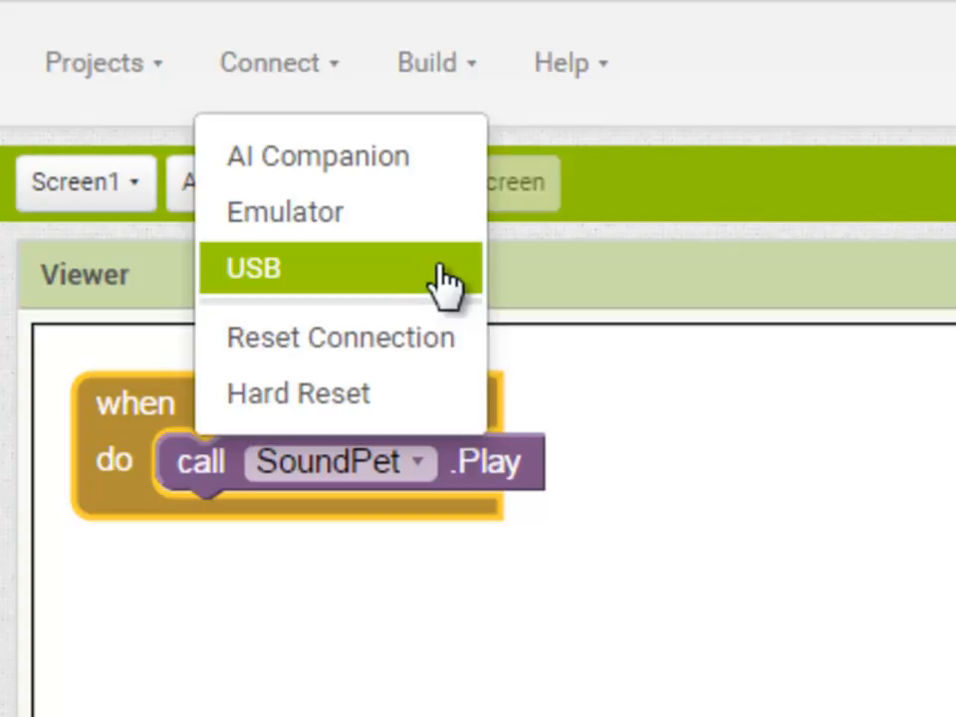
mouse_move(454, 211)
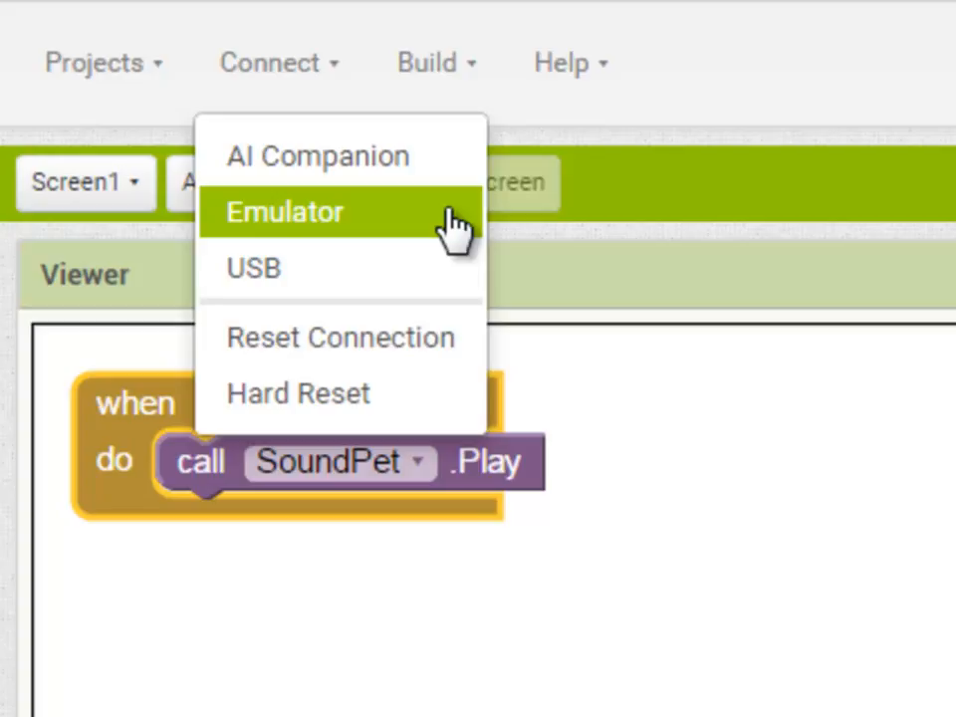
Launch the Android Emulator to test VirtualPet
click(285, 211)
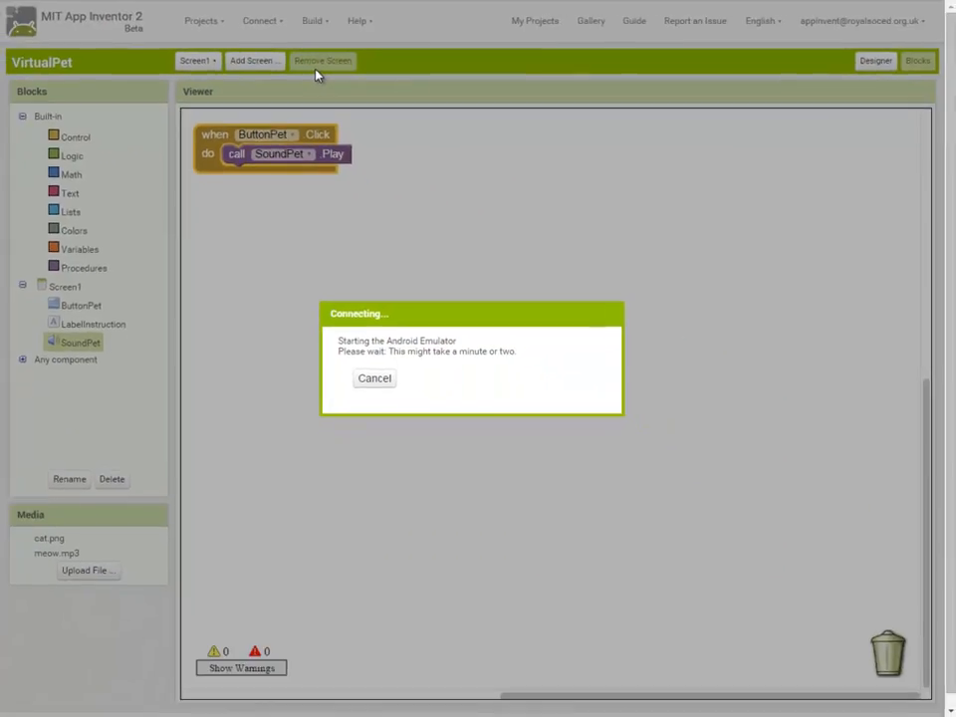